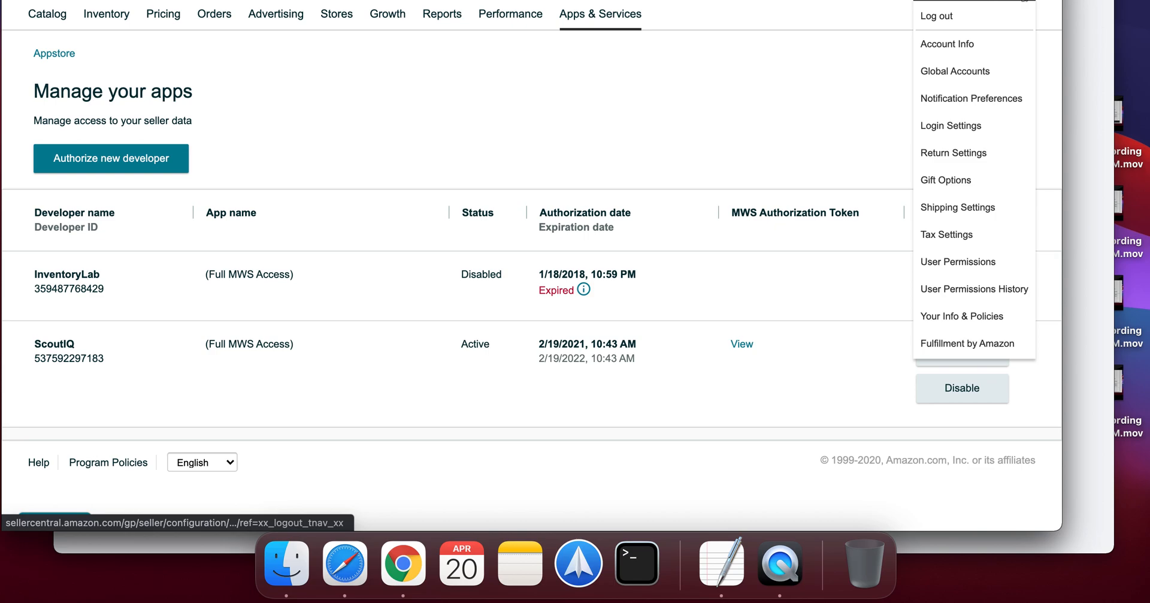
{"action": "mouse_move", "coordinate": [946, 43]}
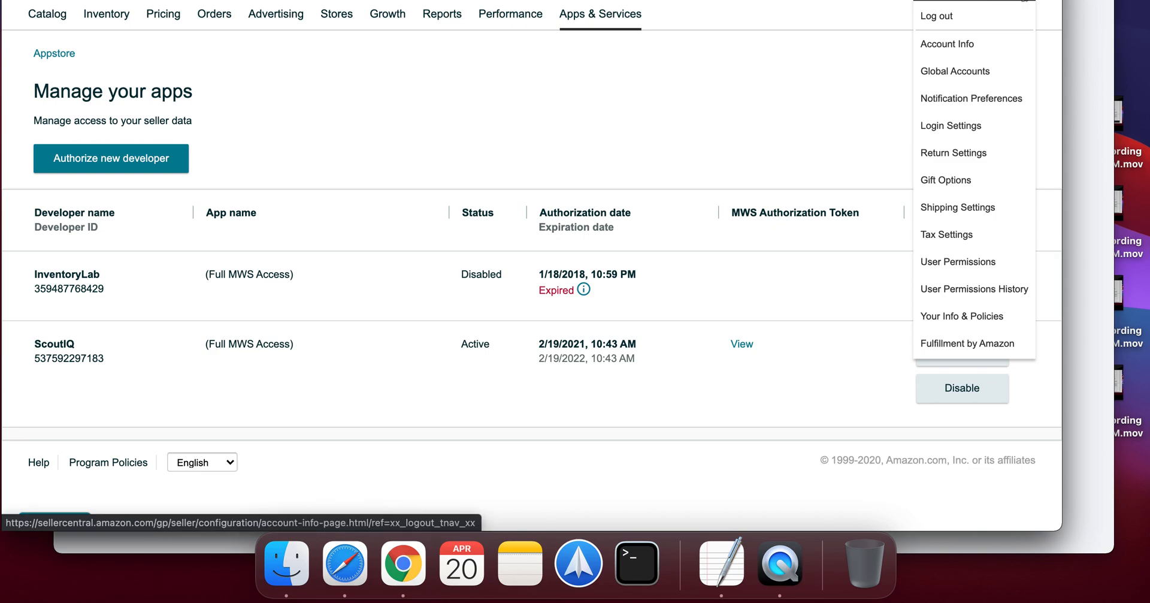
{"action": "mouse_move", "coordinate": [957, 261]}
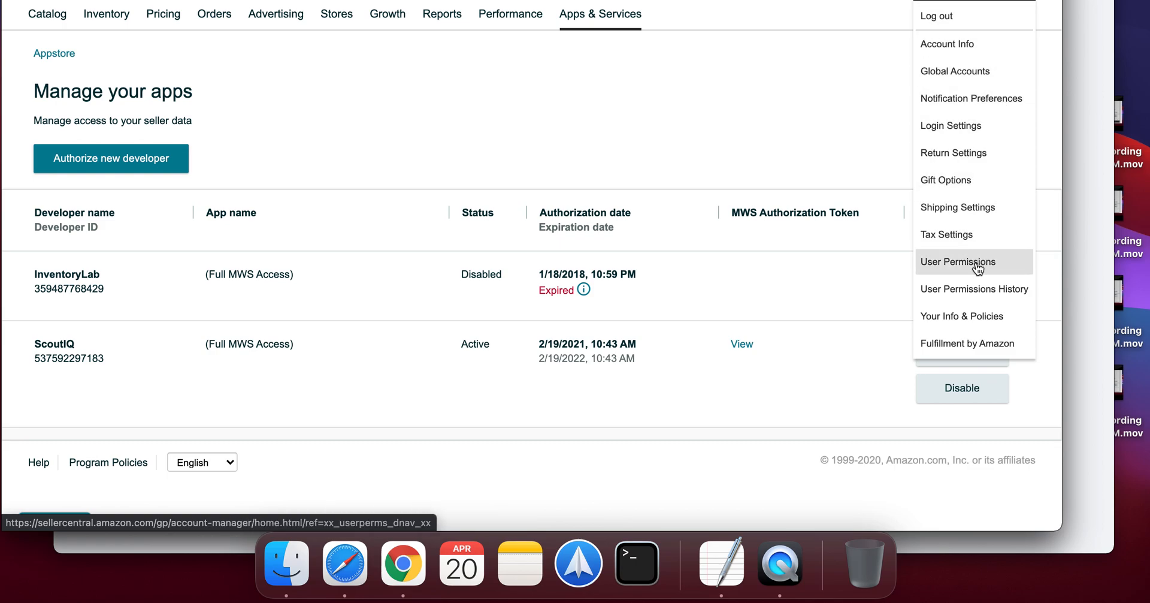
Step: Open User Permissions and scroll down to the 'Third party developer and apps' section
{"action": "left_click", "coordinate": [958, 262]}
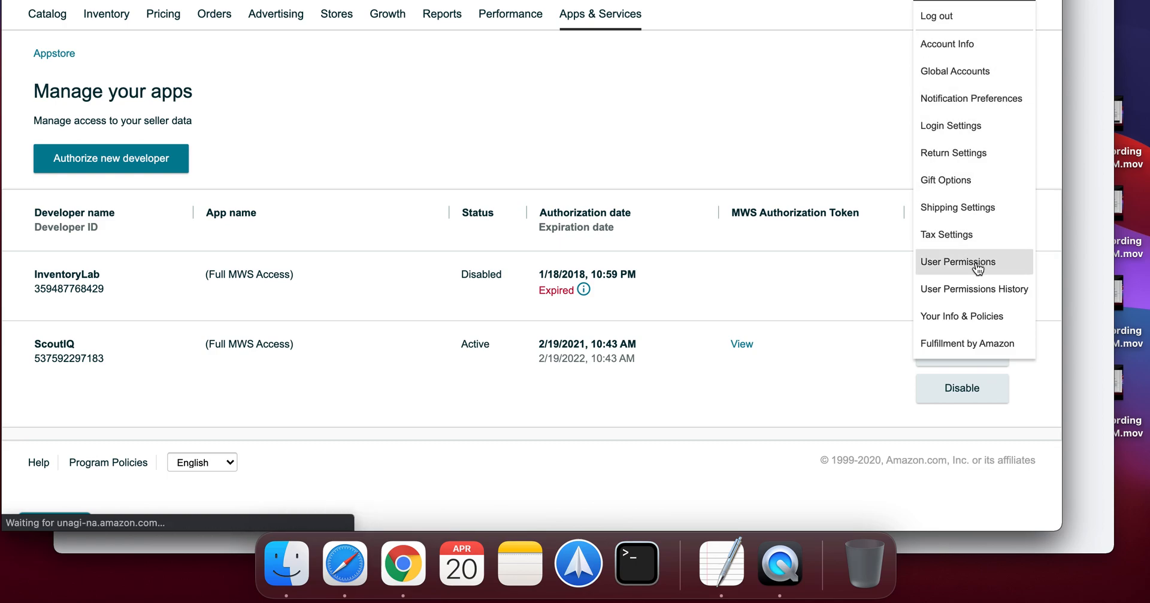
{"action": "left_click", "coordinate": [957, 262]}
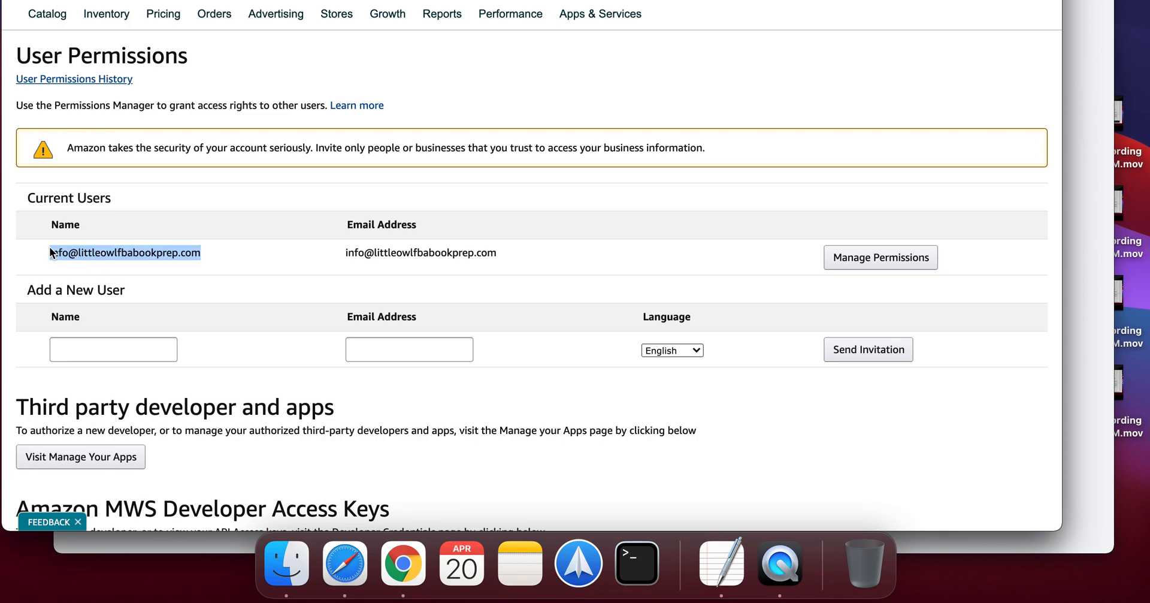
{"action": "scroll", "scroll_direction": "down", "scroll_amount": 3}
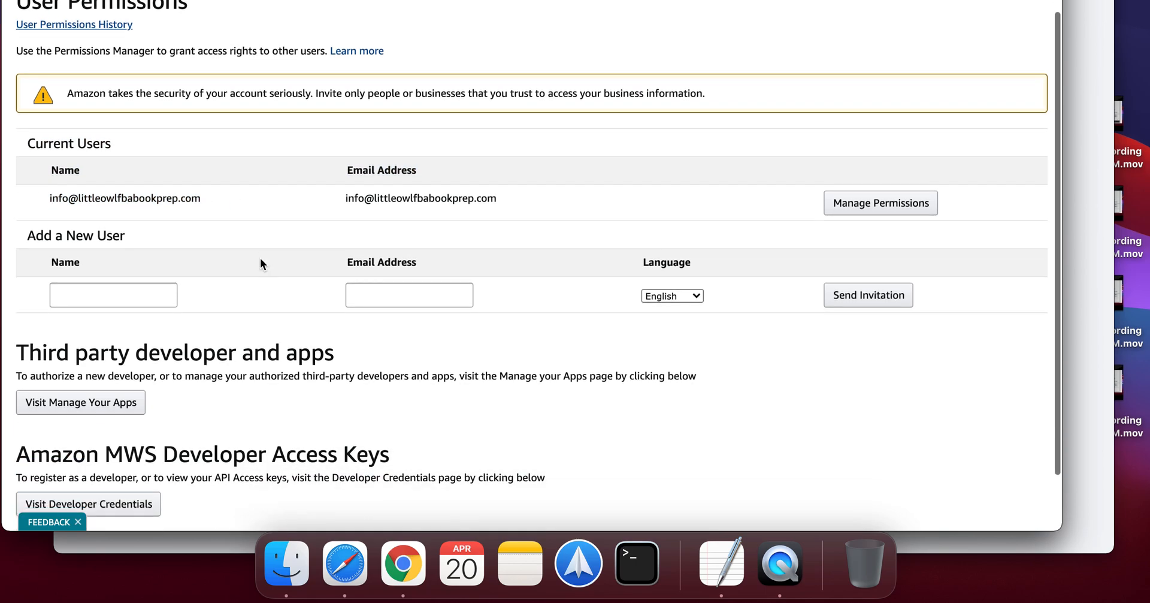
{"action": "scroll", "scroll_direction": "down", "scroll_amount": 3}
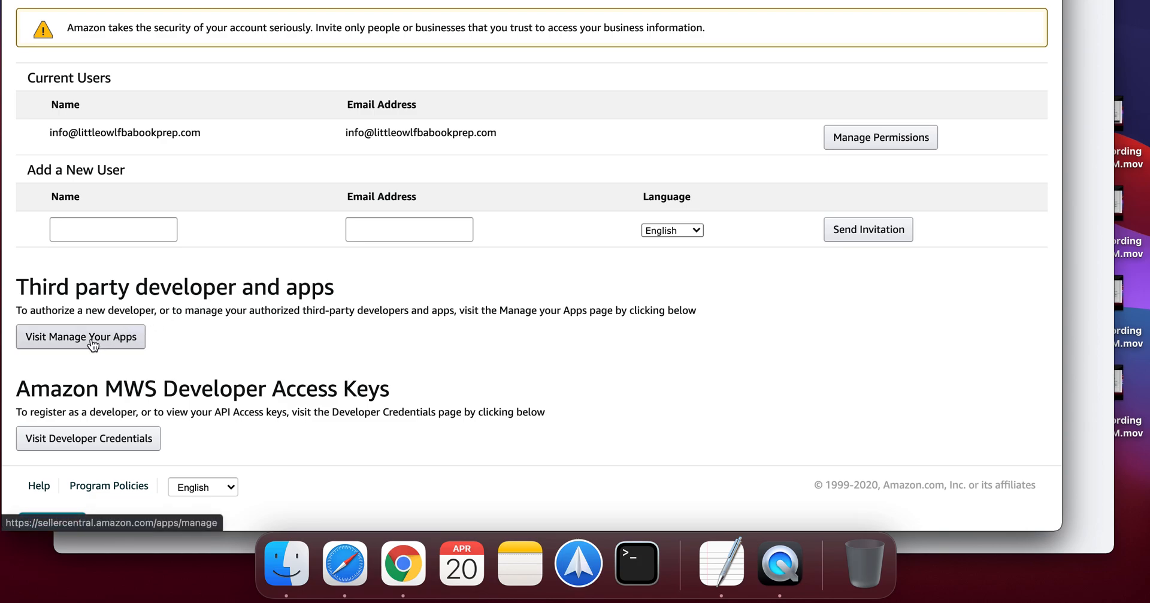
Step: Go to Manage Your Apps and start authorizing a new developer
{"action": "left_click", "coordinate": [79, 337]}
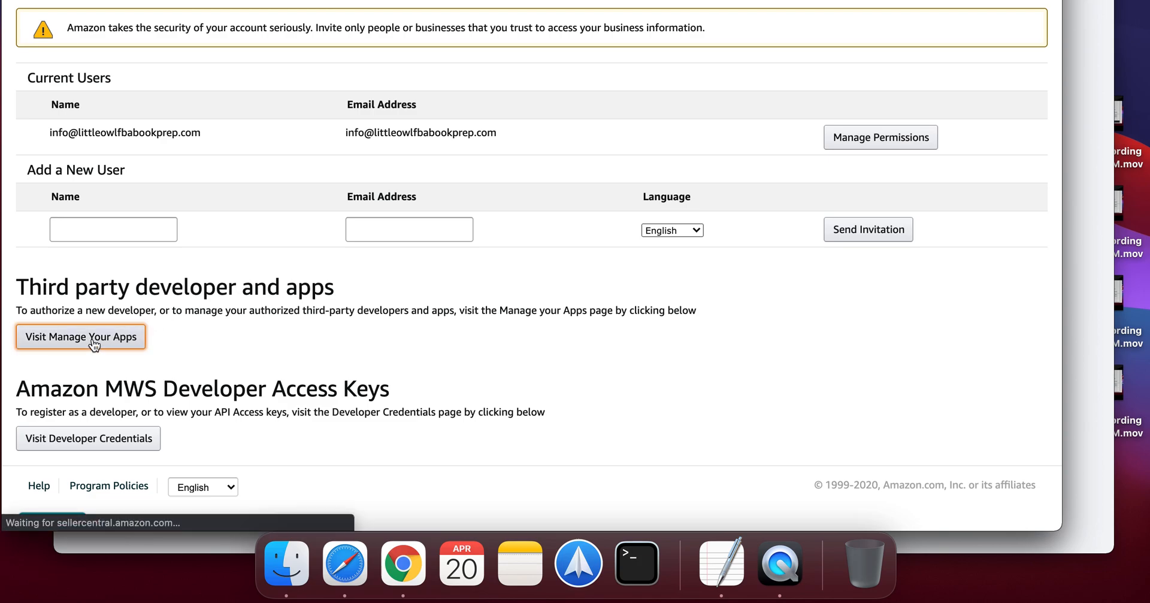
{"action": "left_click", "coordinate": [80, 336]}
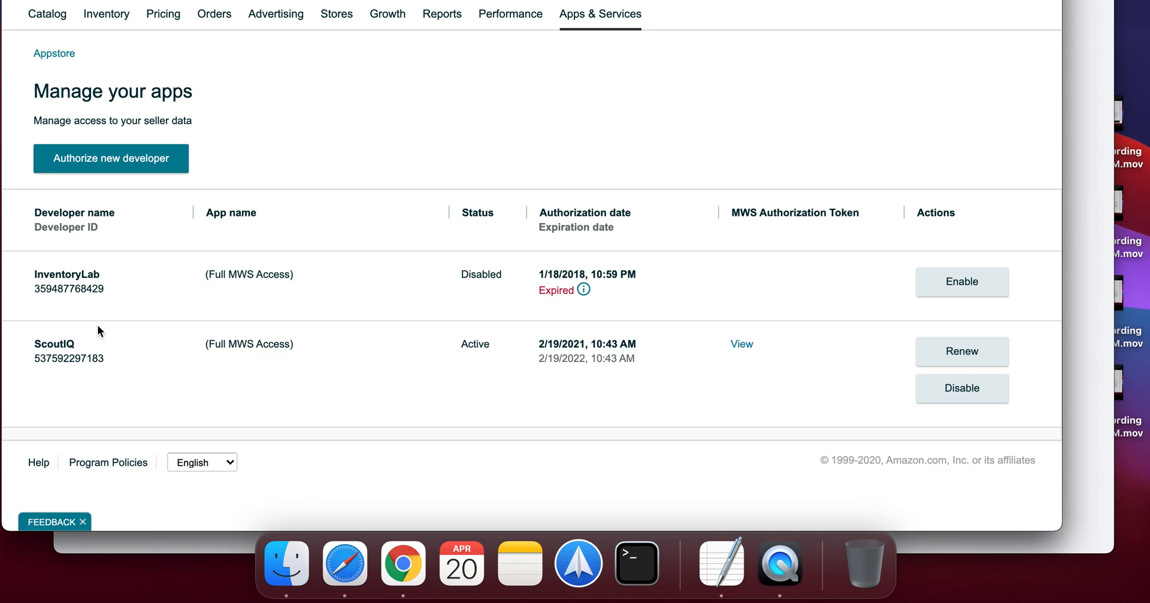
{"action": "mouse_move", "coordinate": [341, 279]}
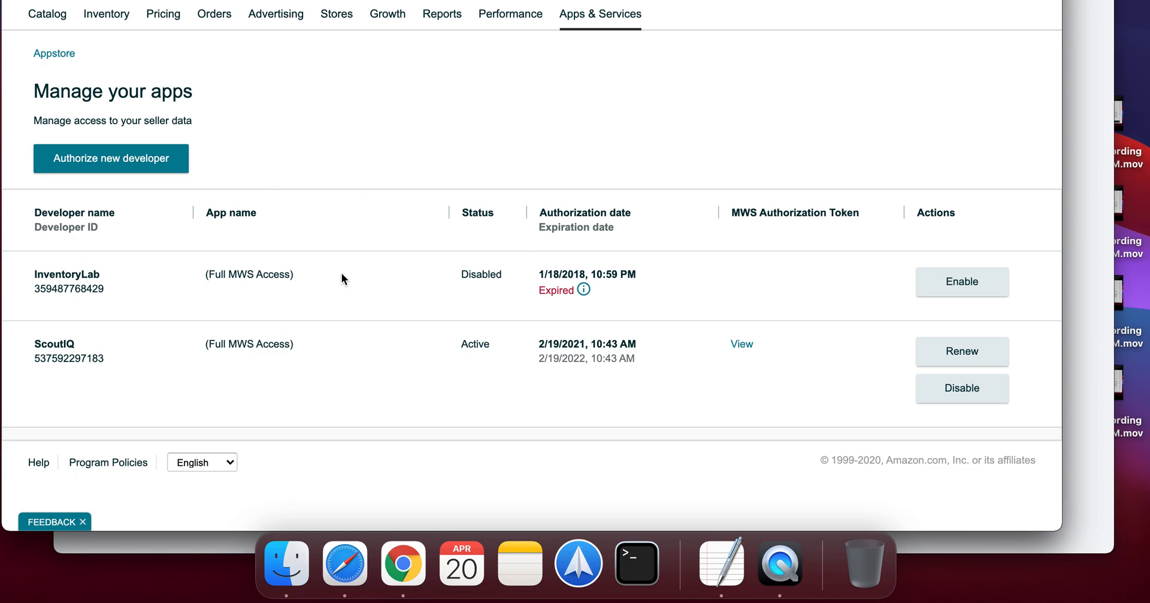
{"action": "mouse_move", "coordinate": [488, 400]}
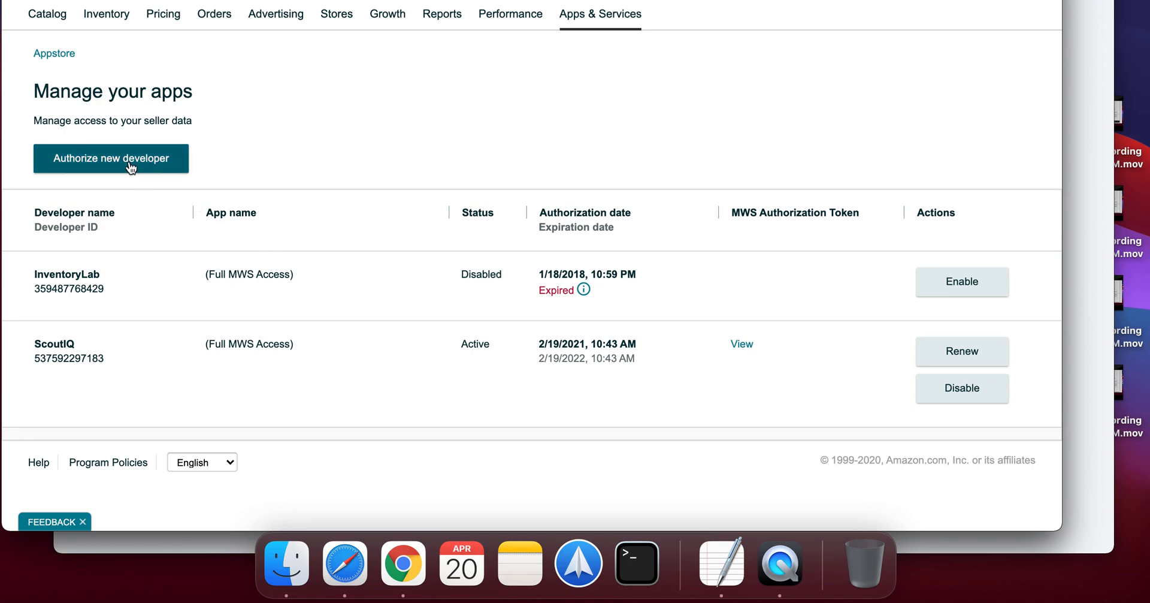
{"action": "left_click", "coordinate": [111, 158]}
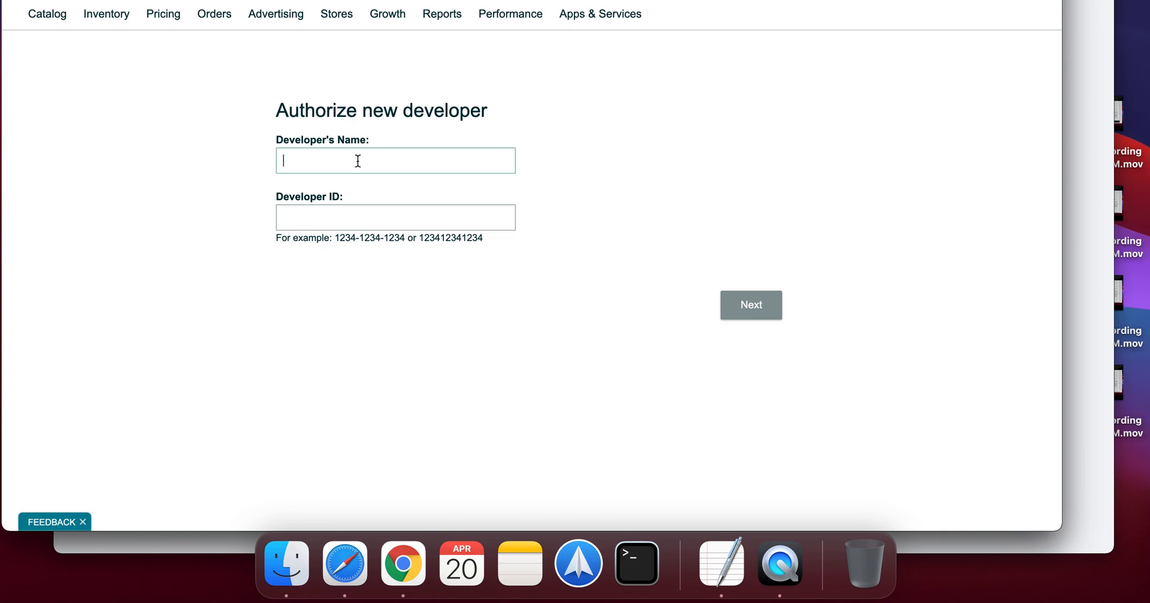
{"action": "type", "text": "Littl"}
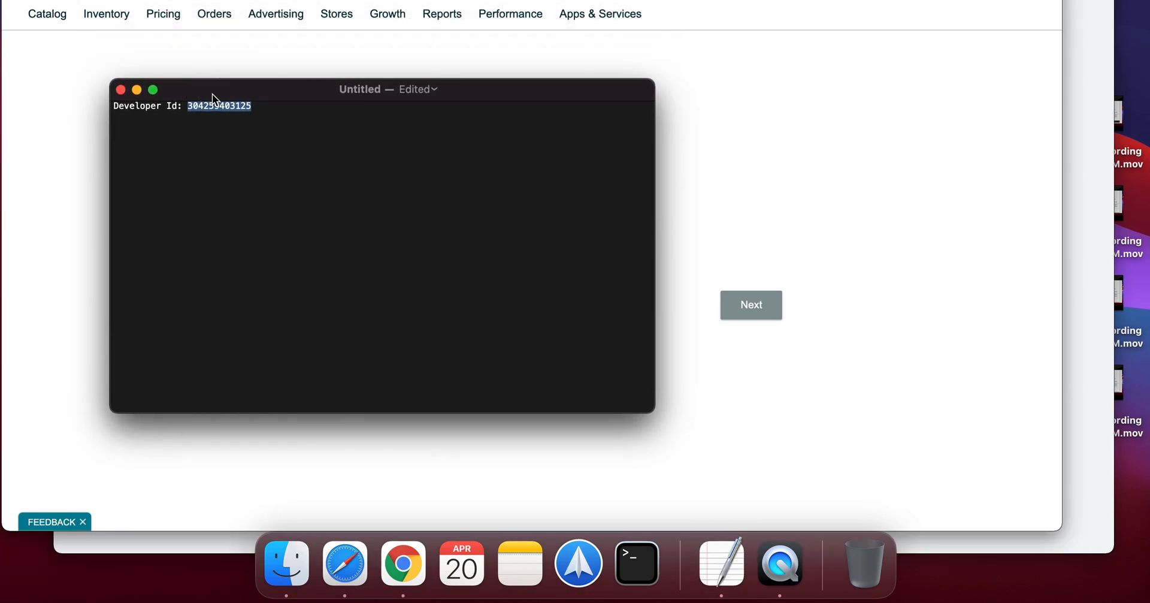
{"action": "left_click", "coordinate": [196, 118]}
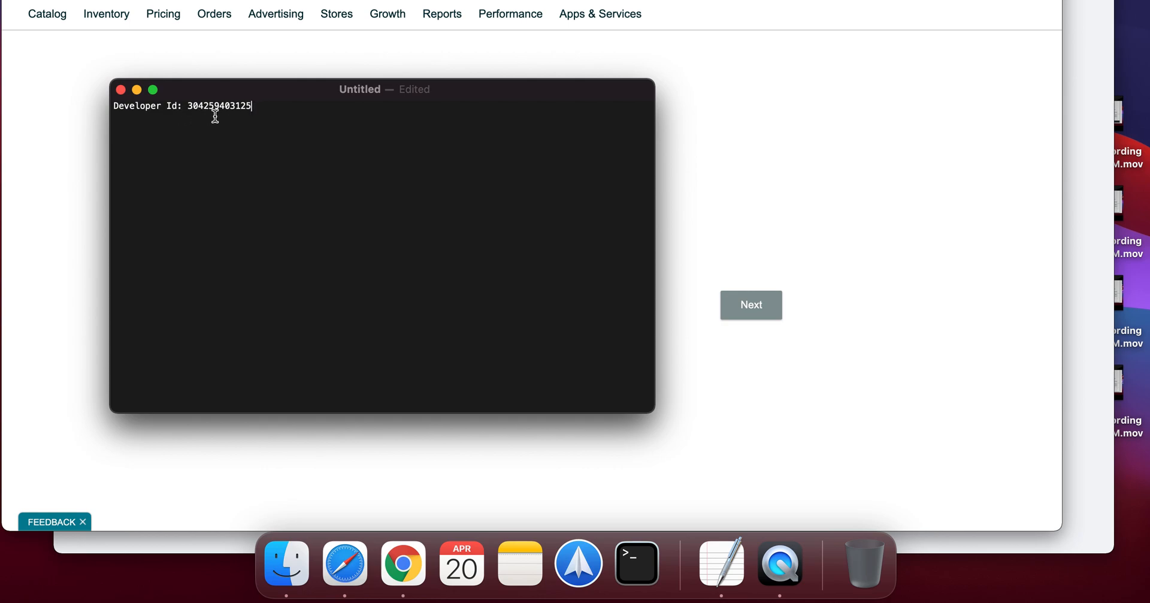
{"action": "mouse_move", "coordinate": [244, 115]}
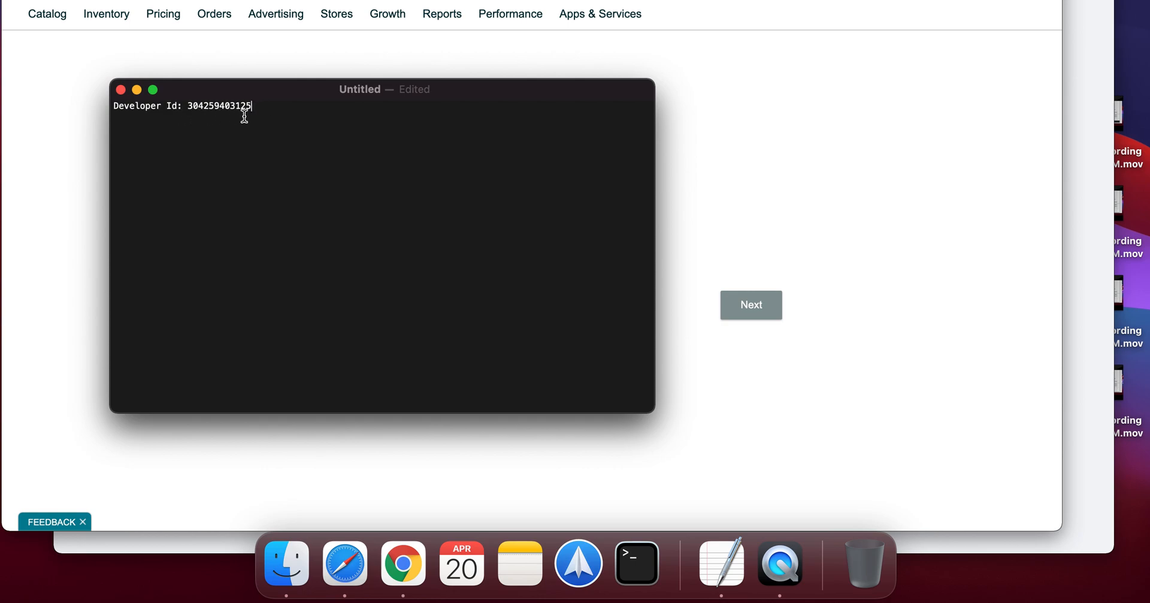
{"action": "mouse_move", "coordinate": [189, 111]}
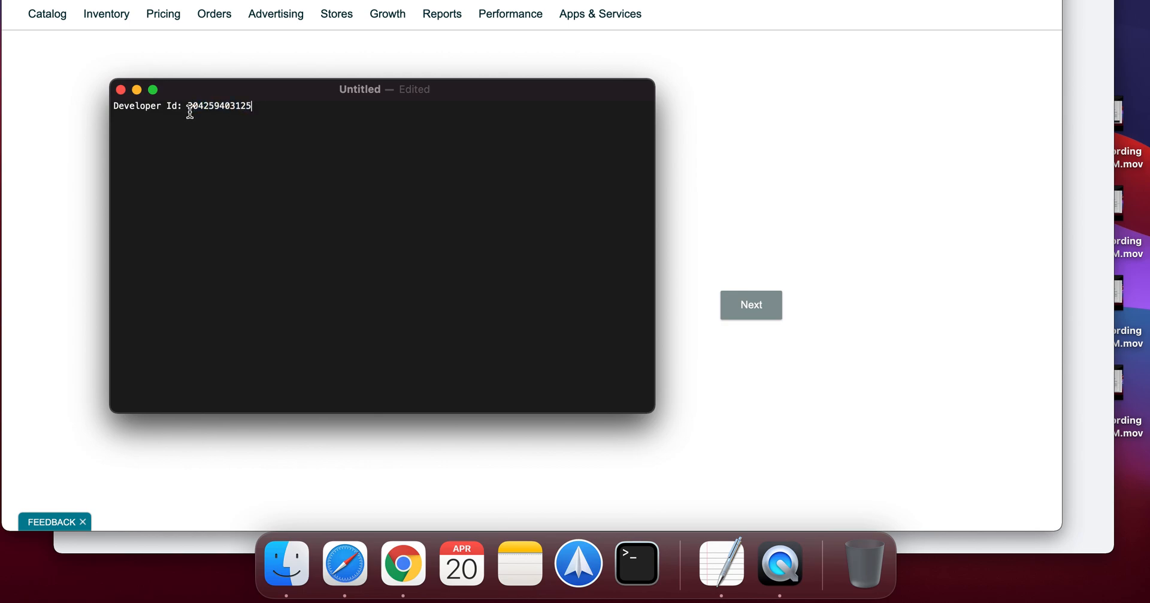
{"action": "double_click", "coordinate": [218, 106]}
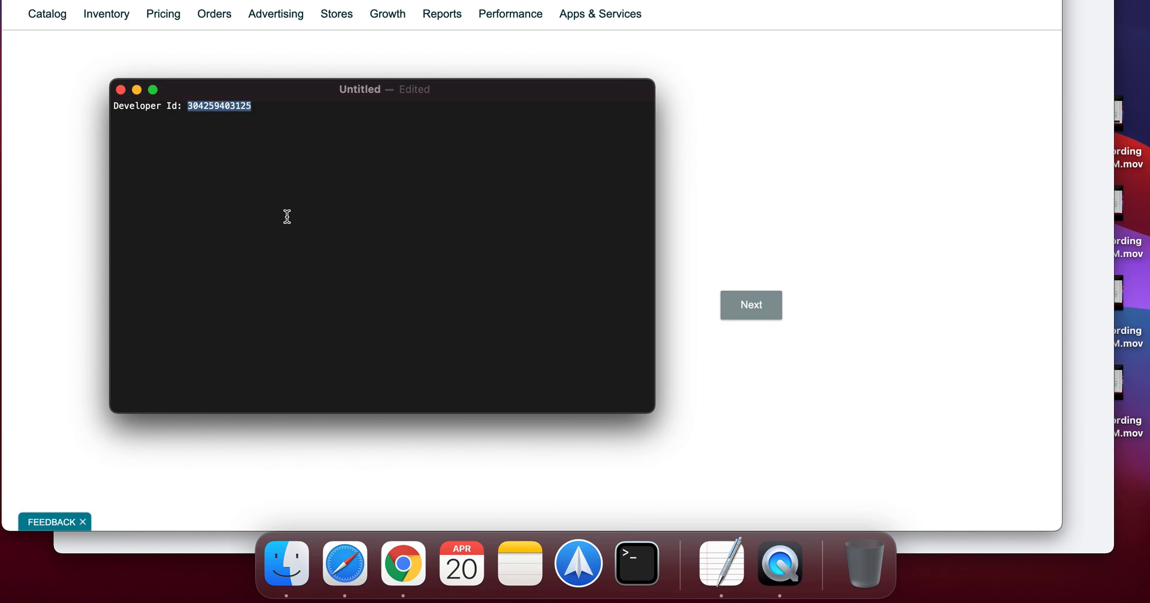
{"action": "mouse_move", "coordinate": [780, 223]}
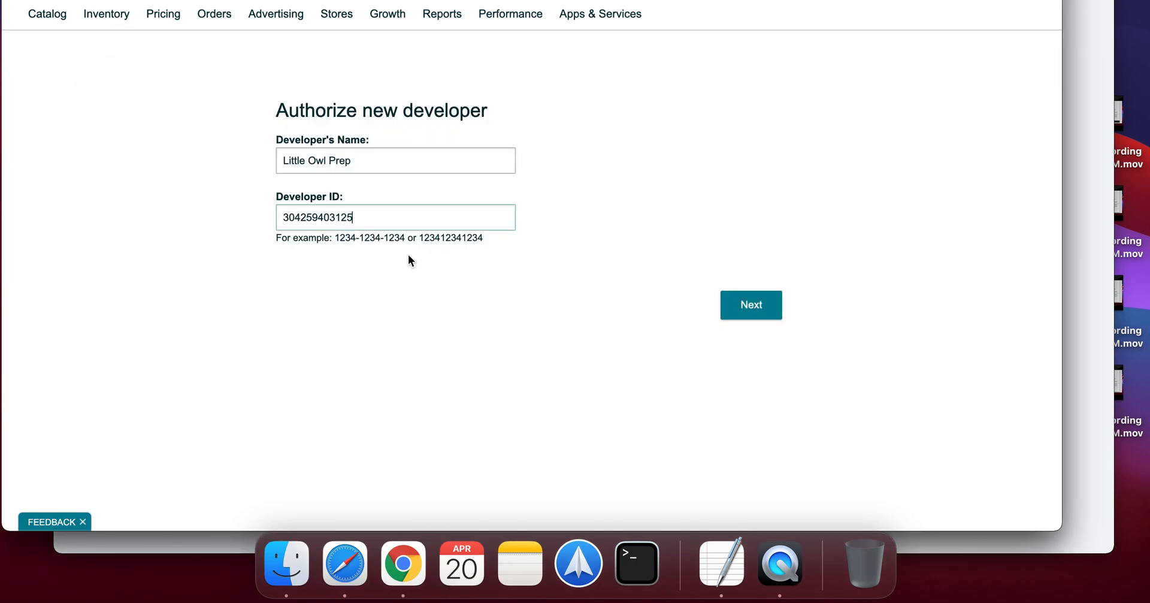
{"action": "mouse_move", "coordinate": [374, 219]}
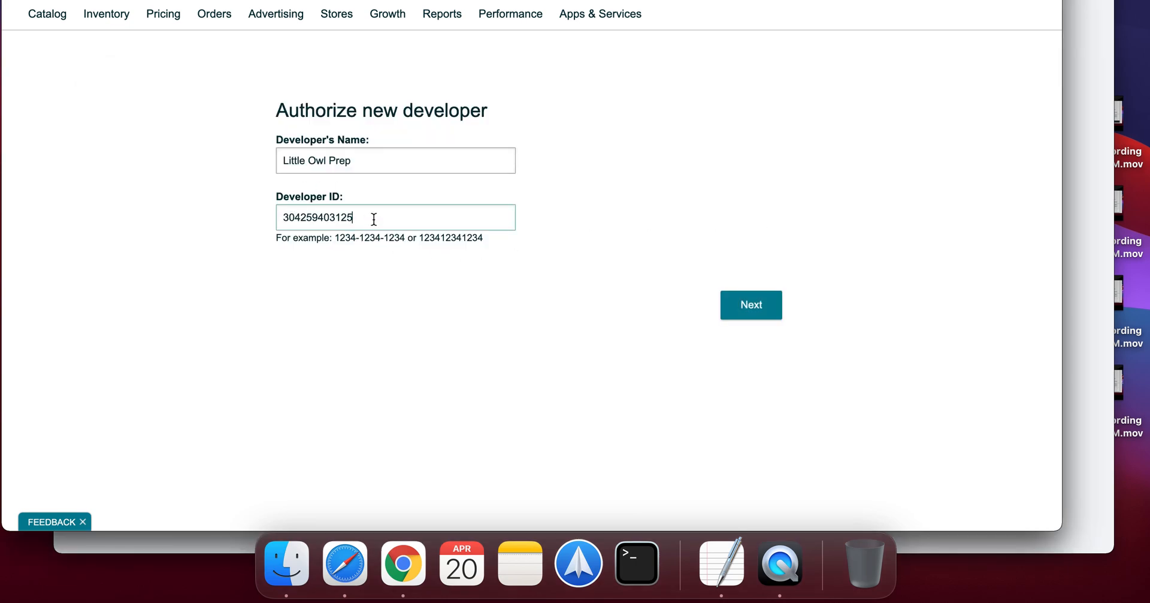
{"action": "mouse_move", "coordinate": [352, 262]}
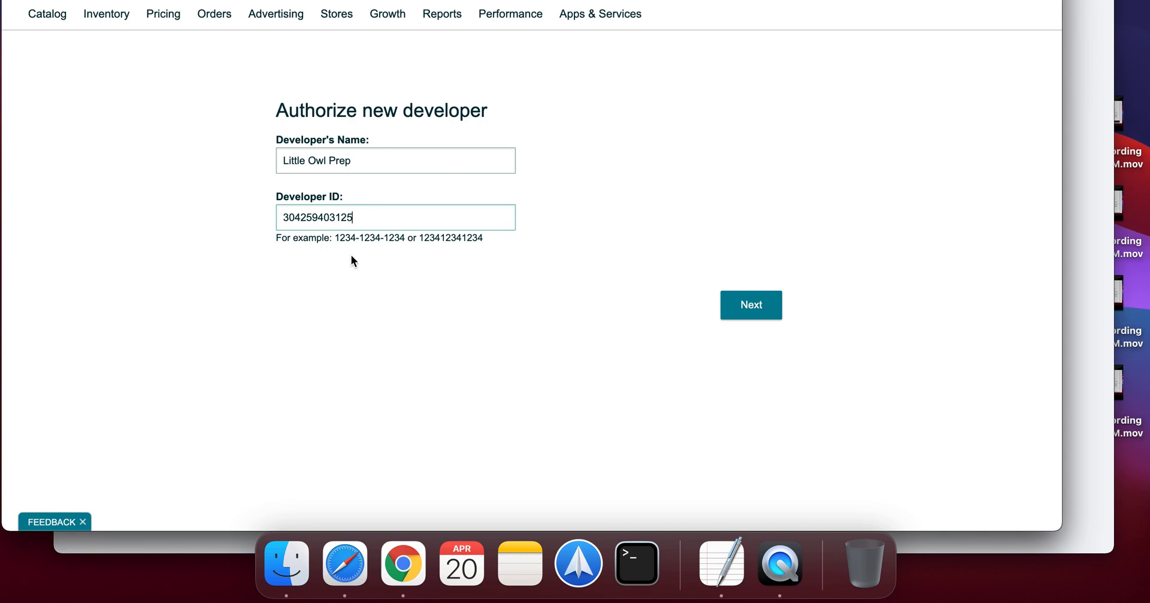
{"action": "mouse_move", "coordinate": [284, 236]}
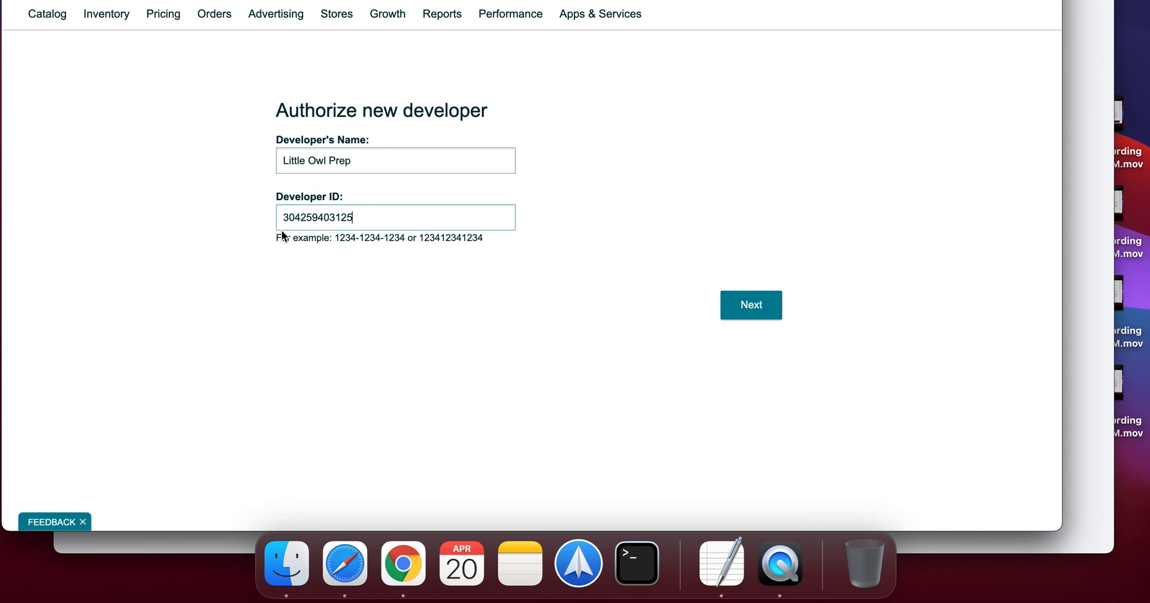
{"action": "mouse_move", "coordinate": [388, 249]}
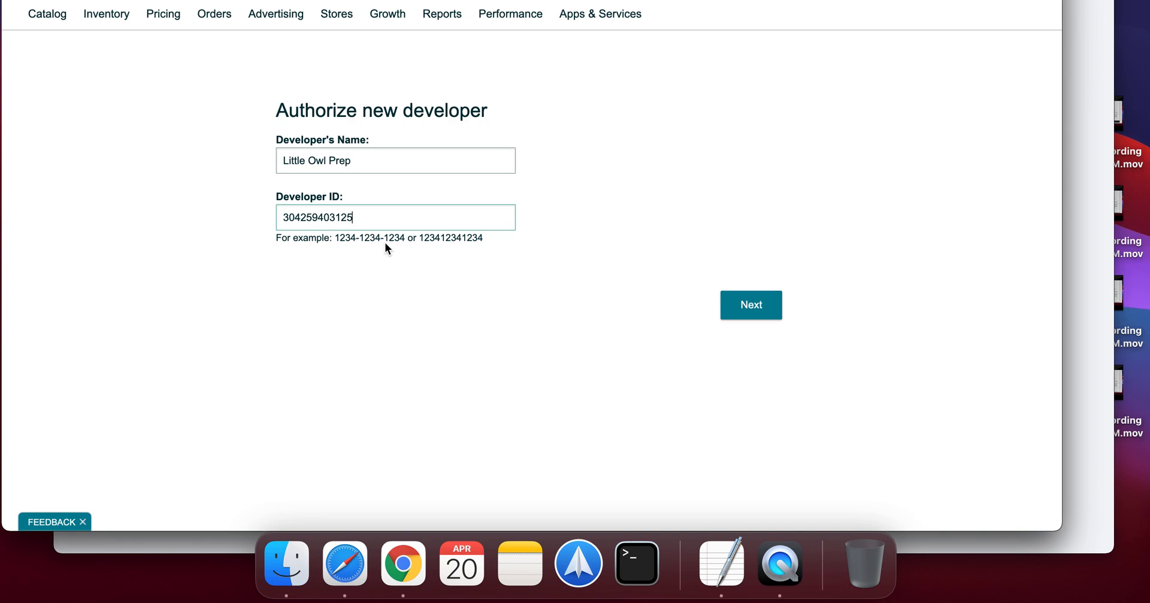
{"action": "mouse_move", "coordinate": [715, 360]}
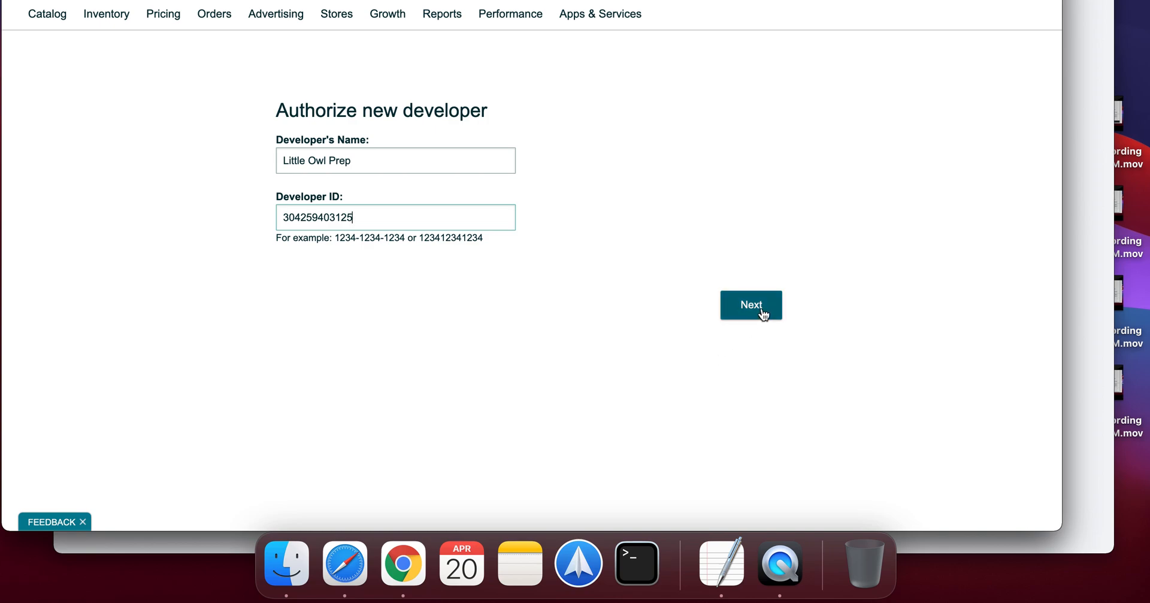
{"action": "left_click", "coordinate": [751, 304]}
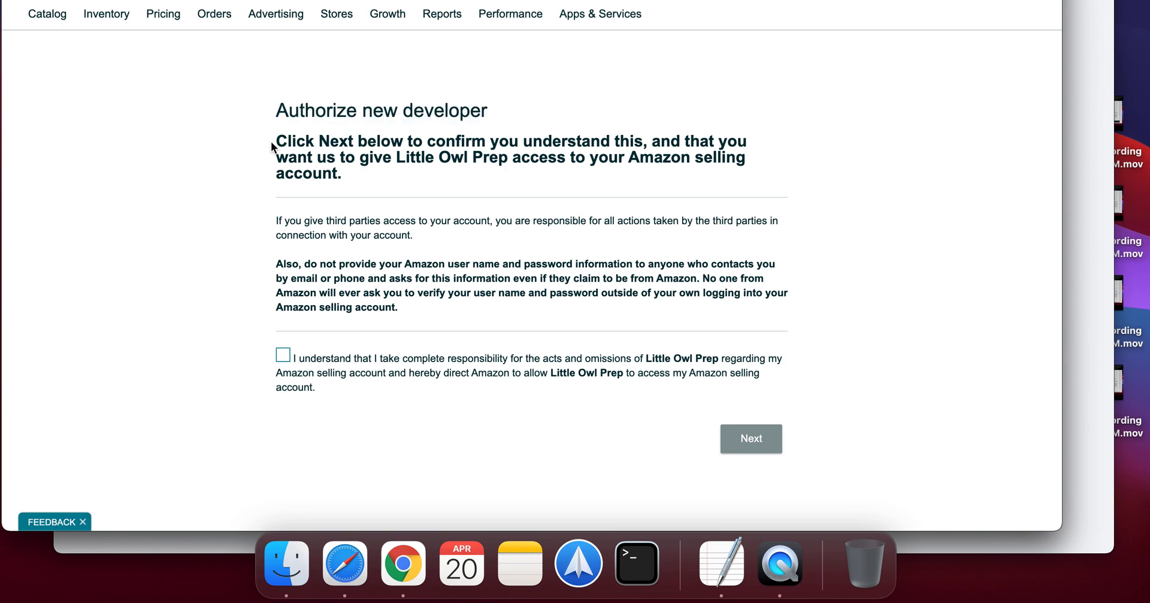
{"action": "mouse_move", "coordinate": [444, 212]}
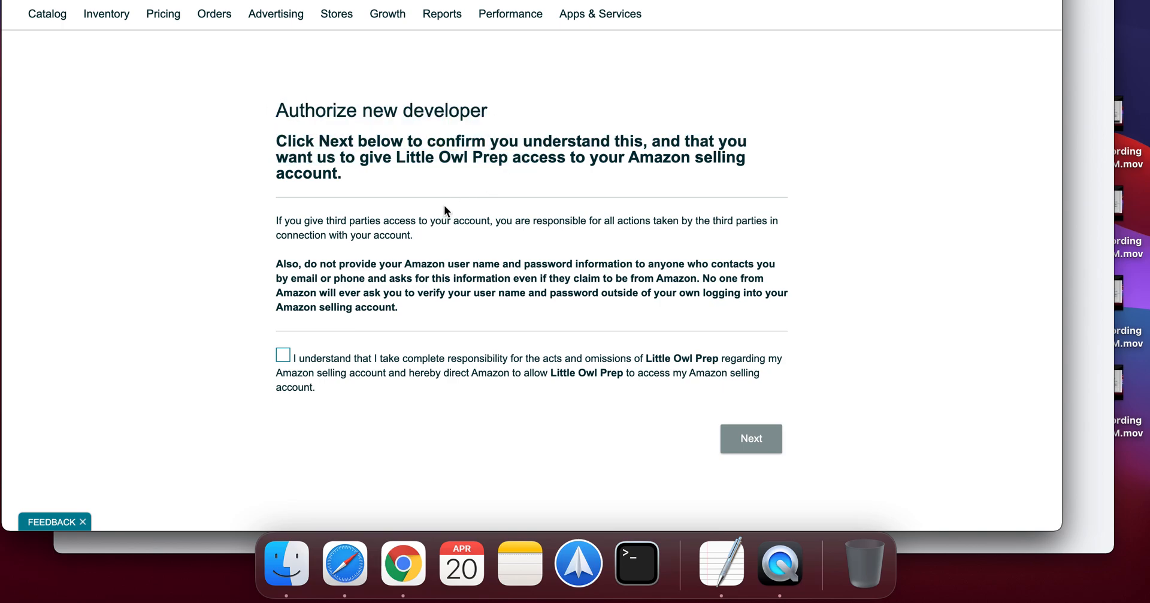
{"action": "mouse_move", "coordinate": [554, 294]}
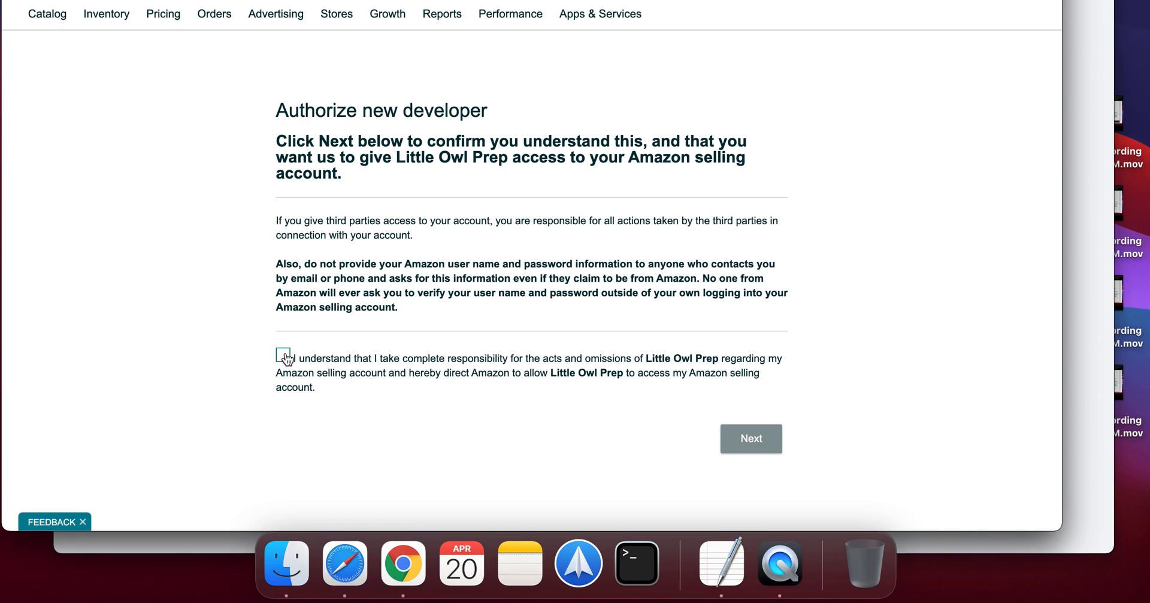
{"action": "left_click", "coordinate": [283, 354]}
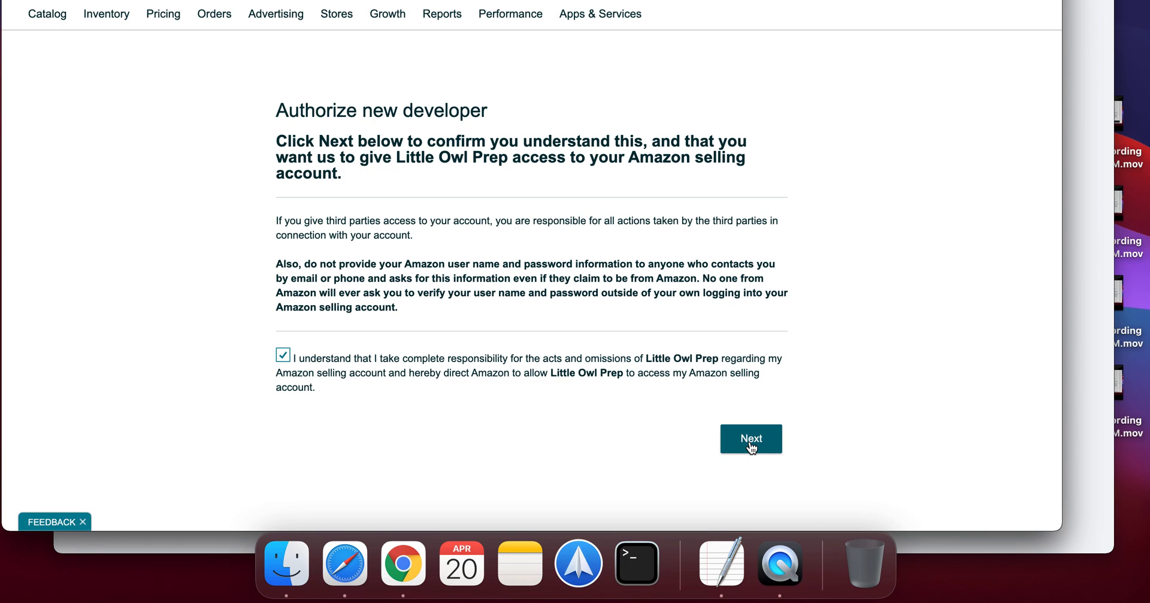
{"action": "mouse_move", "coordinate": [669, 427]}
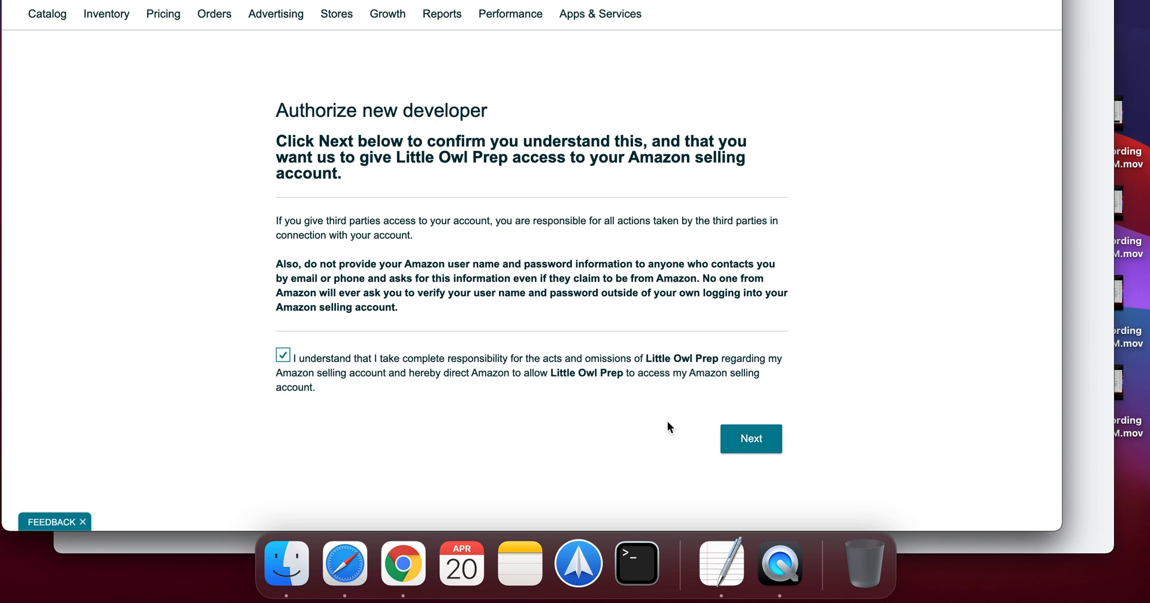